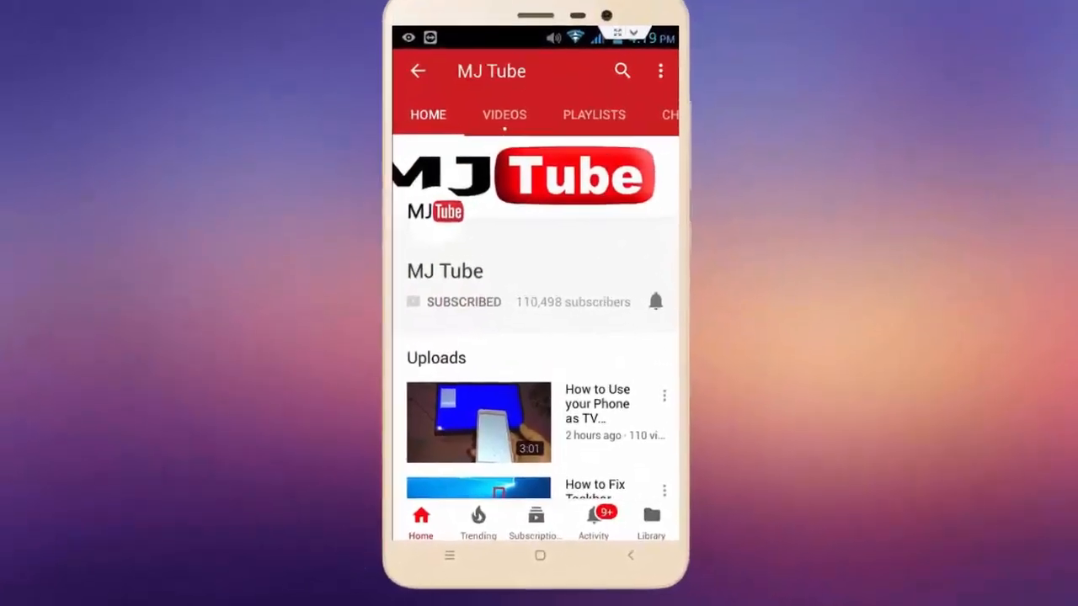
Switch from the phone's YouTube page to the Windows 10 desktop
left_click(656, 301)
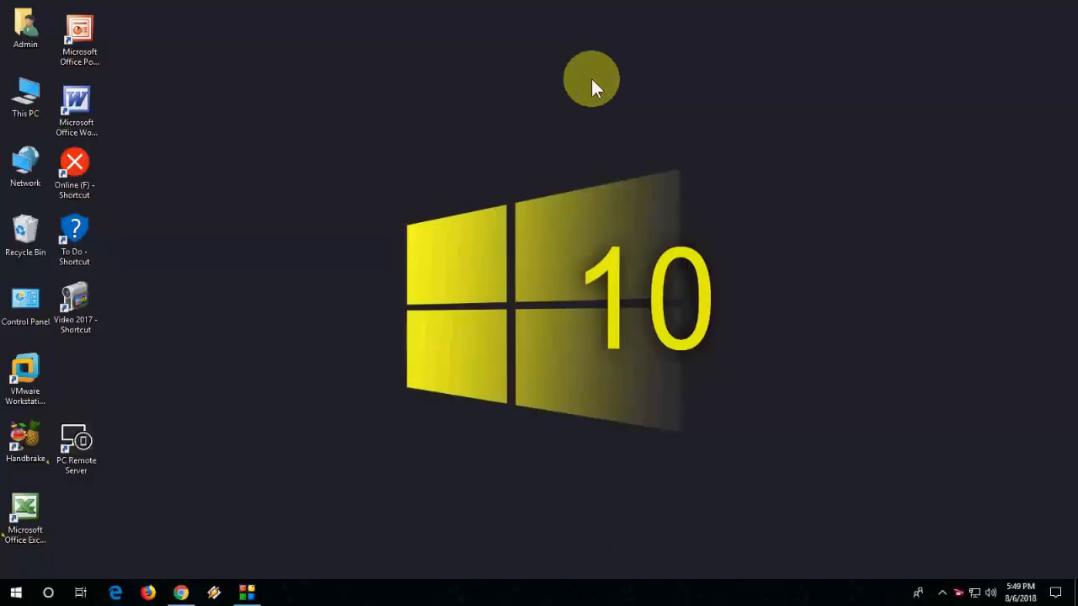
mouse_move(610, 126)
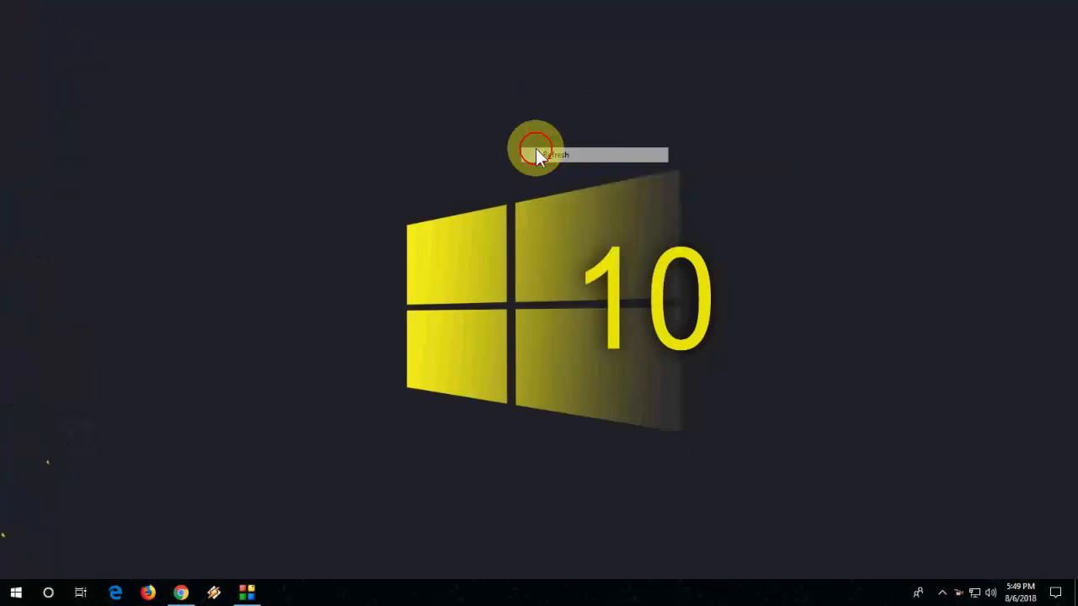
Find pcremoteserver.com, save the PCRemoteSetup installer to the desktop, and close Chrome
left_click(555, 155)
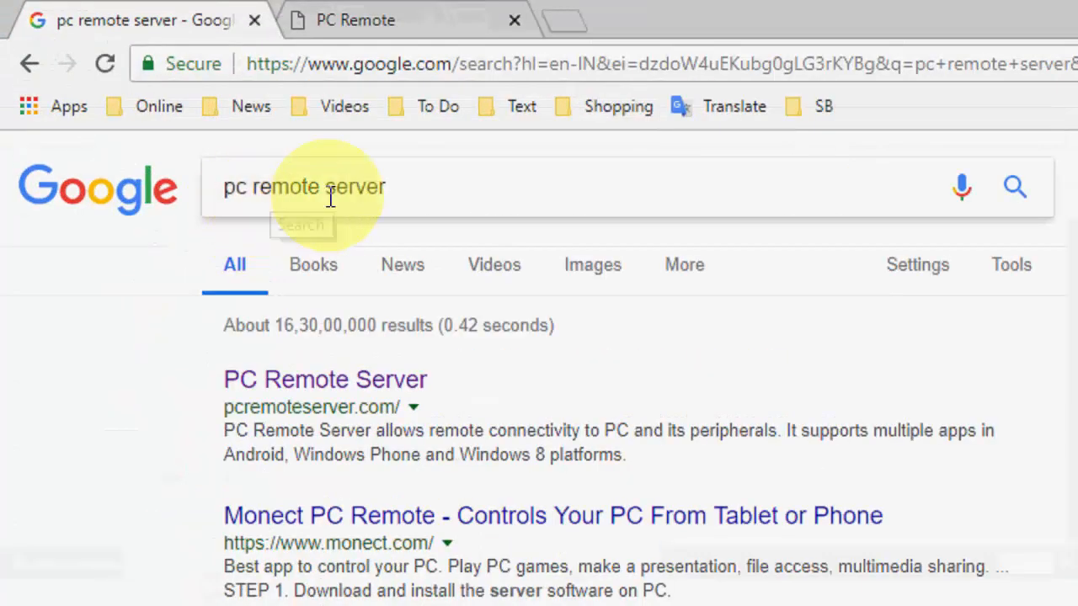
right_click(323, 379)
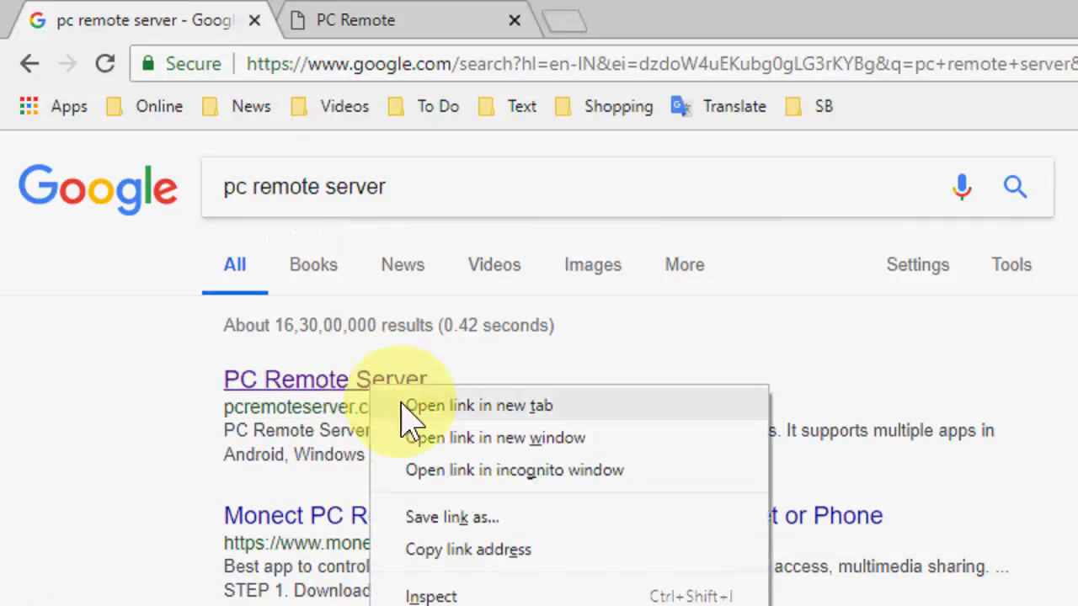
left_click(479, 405)
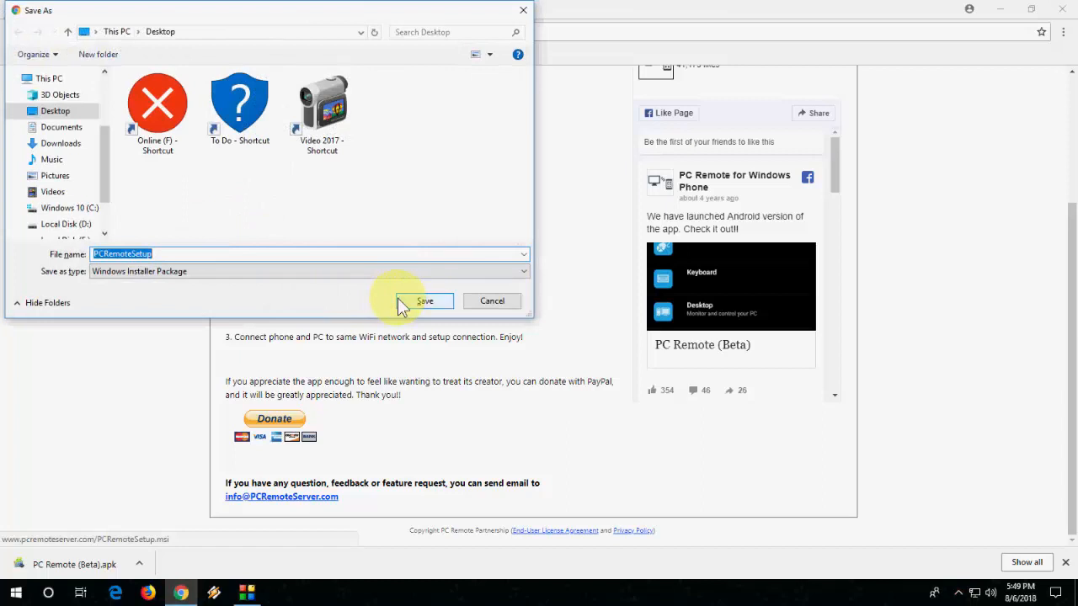
left_click(425, 300)
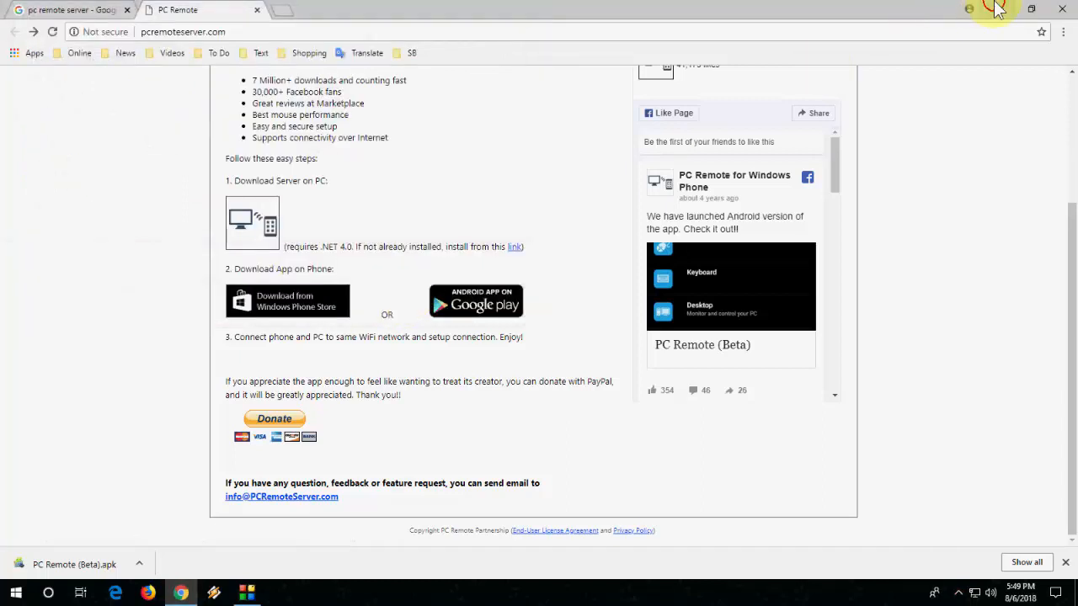
left_click(1031, 10)
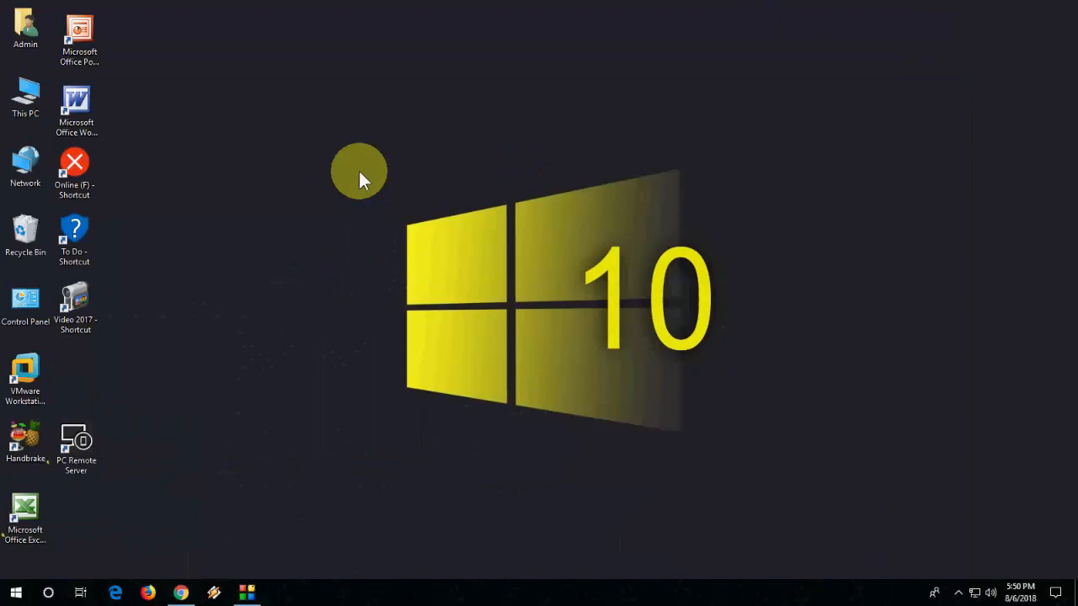
Launch PC Remote Server and apply a password under the Password settings, then return to general info
left_click(76, 441)
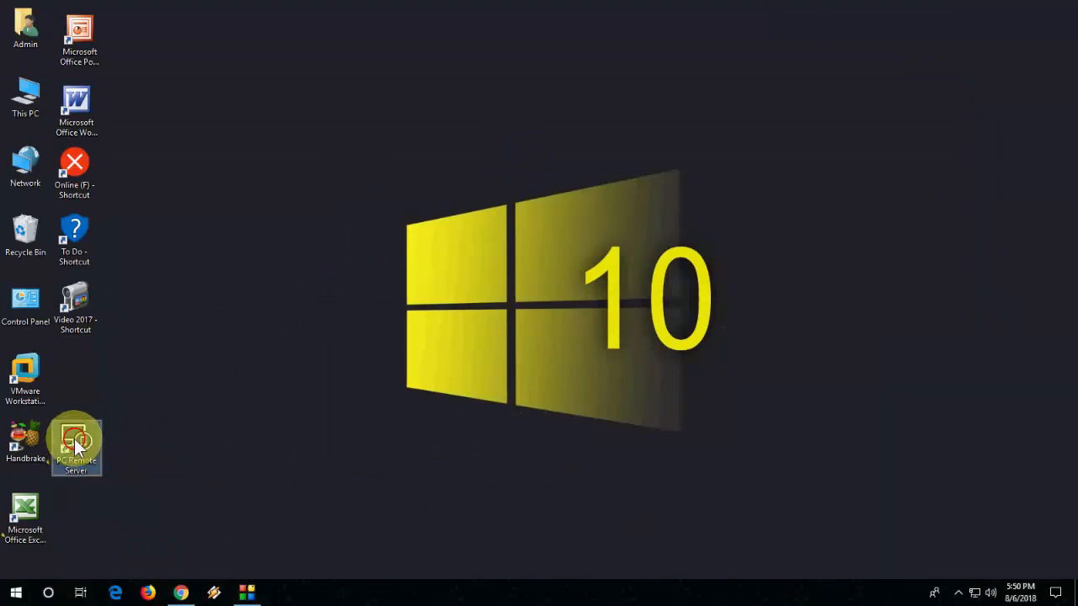
double_click(75, 438)
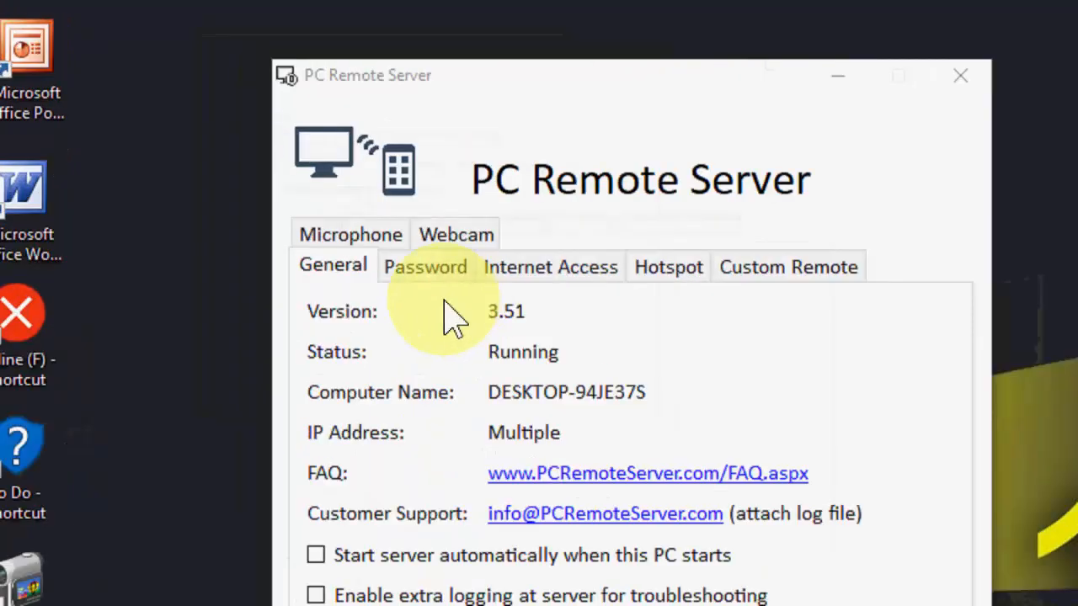
left_click(424, 266)
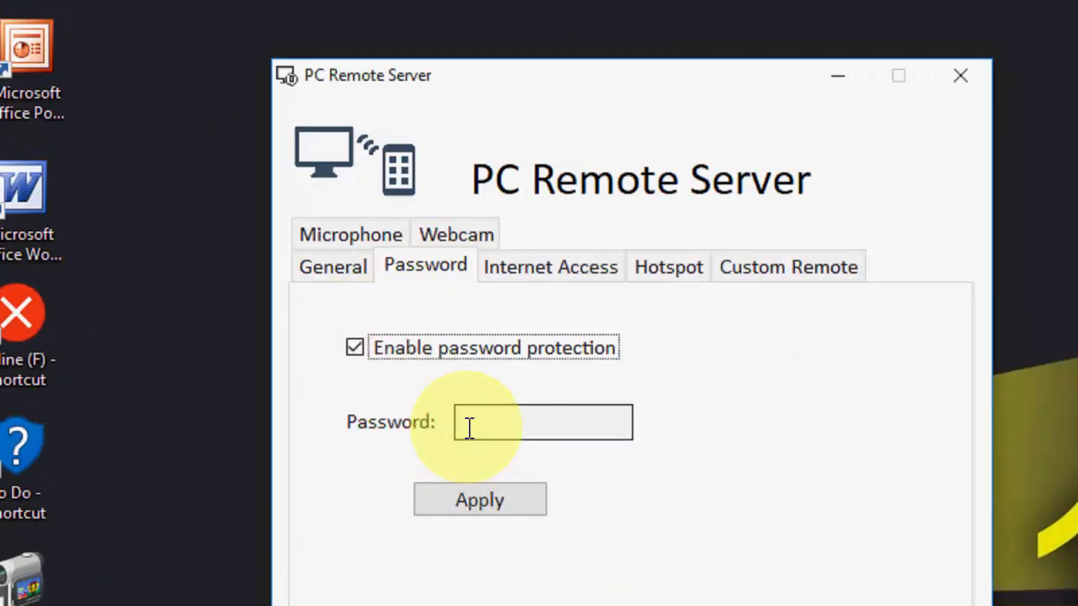
type("**")
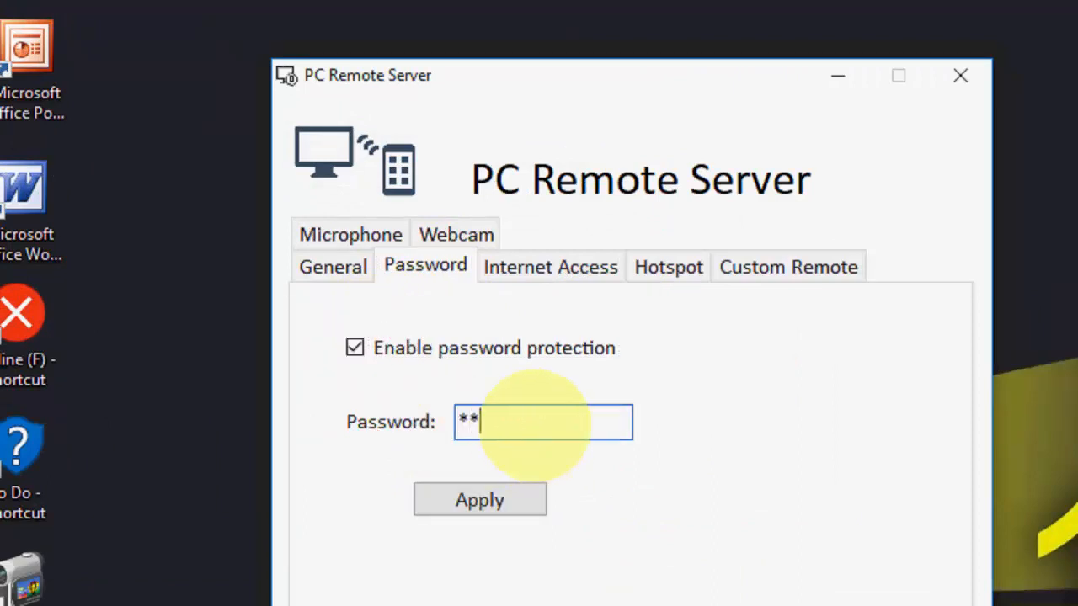
left_click(478, 498)
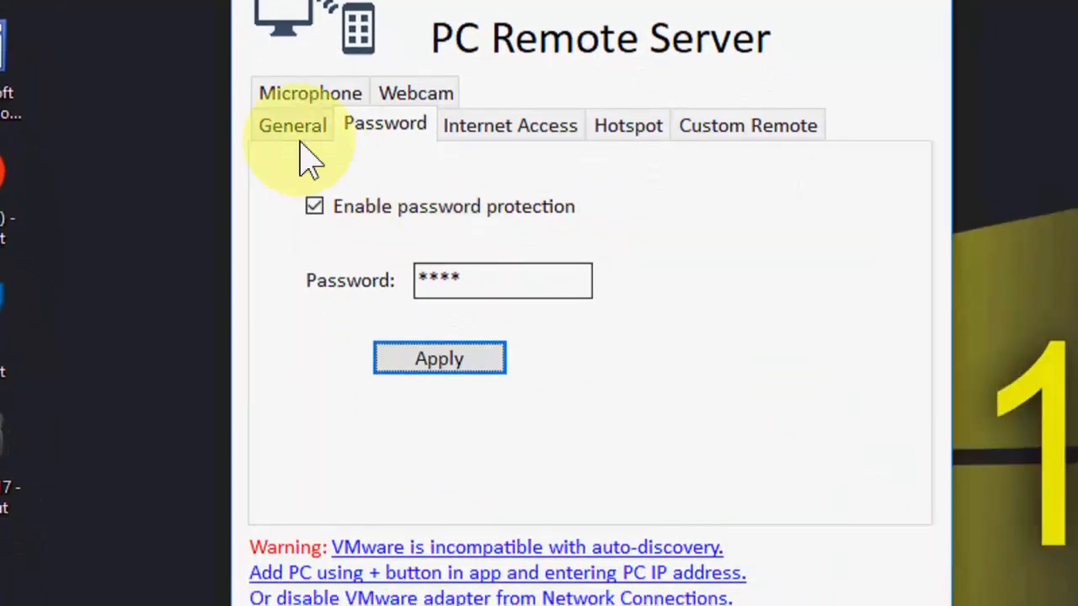
left_click(293, 125)
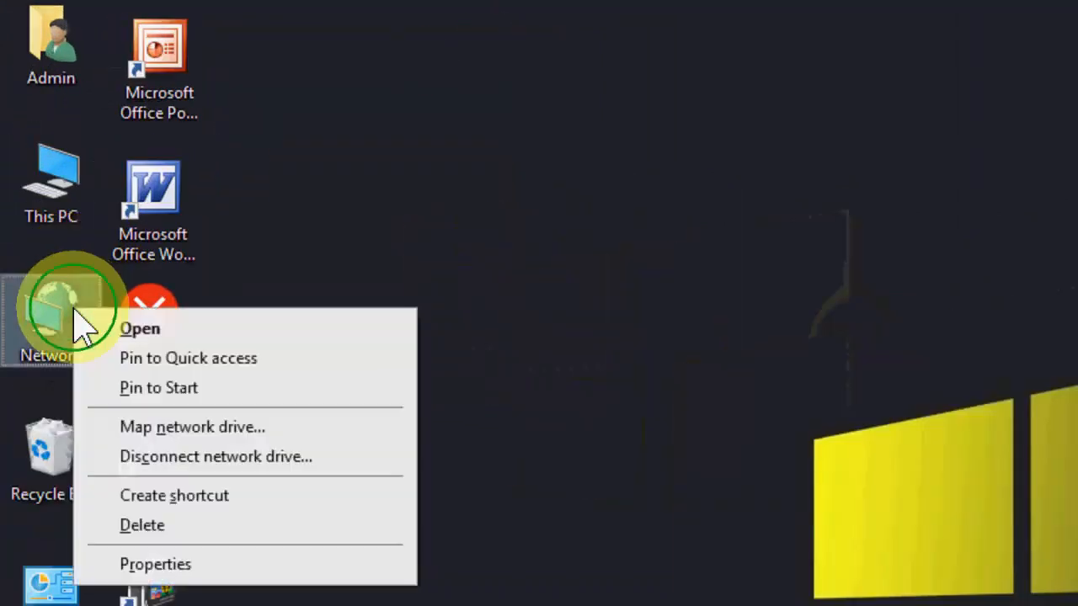
View the Ethernet connection's IPv4 details in Network and Sharing Center, then reopen PC Remote Server
left_click(140, 328)
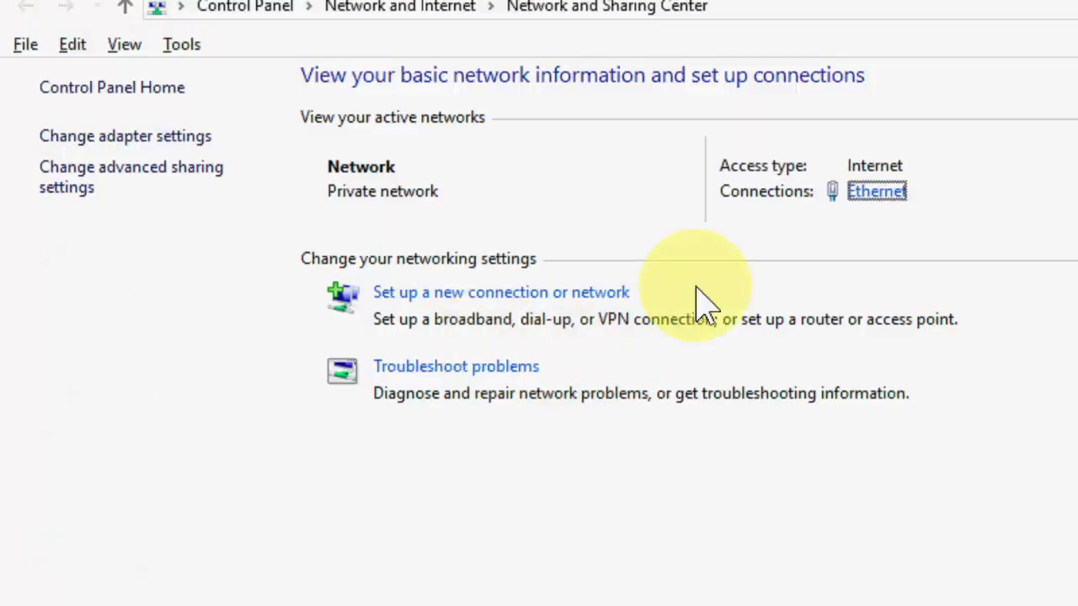
left_click(876, 192)
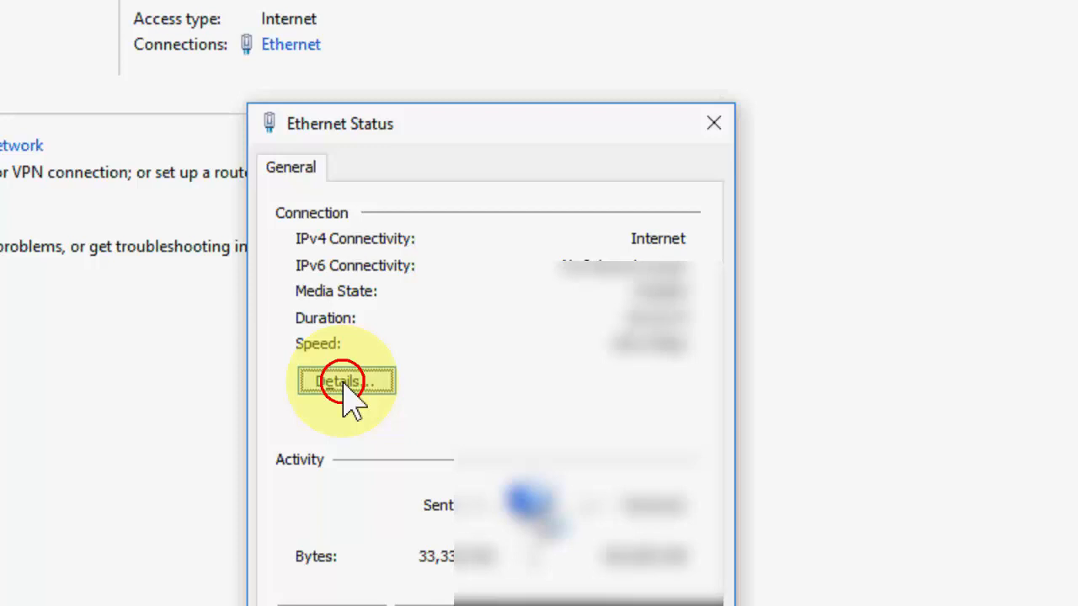
left_click(345, 381)
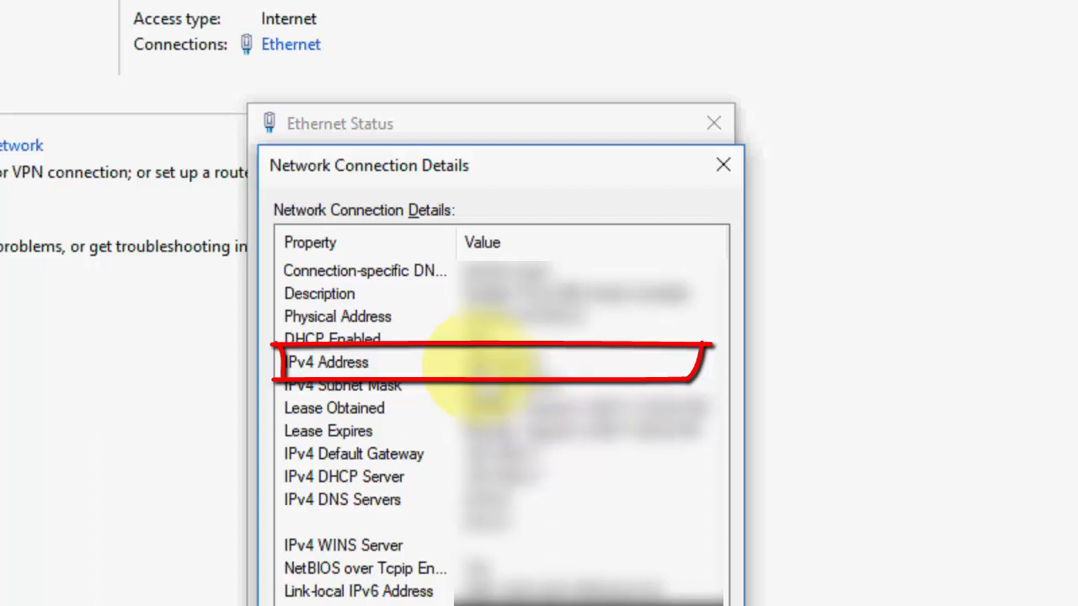
left_click(721, 165)
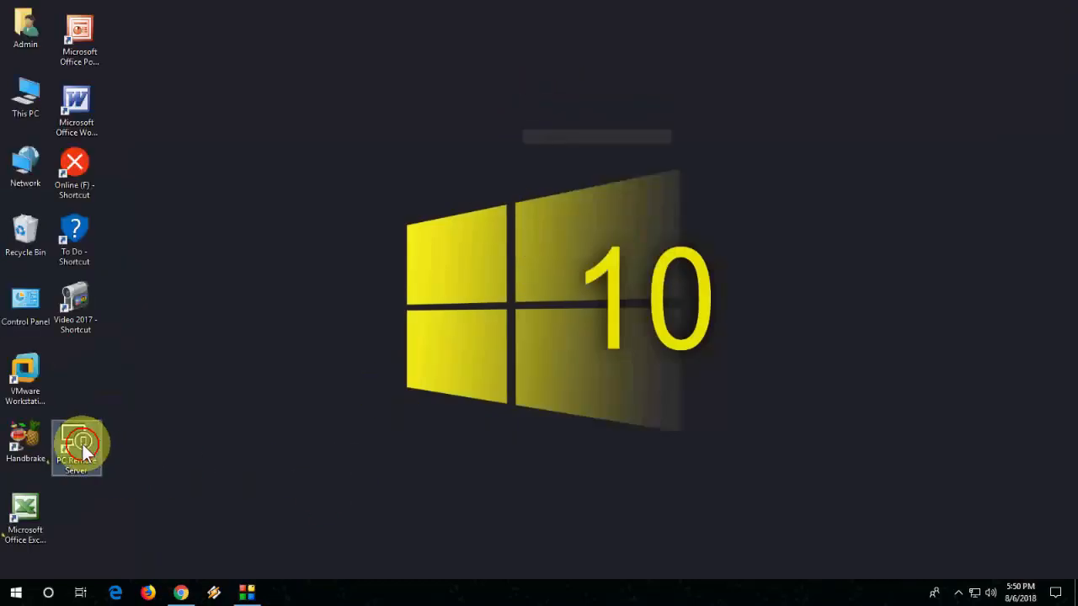
double_click(76, 447)
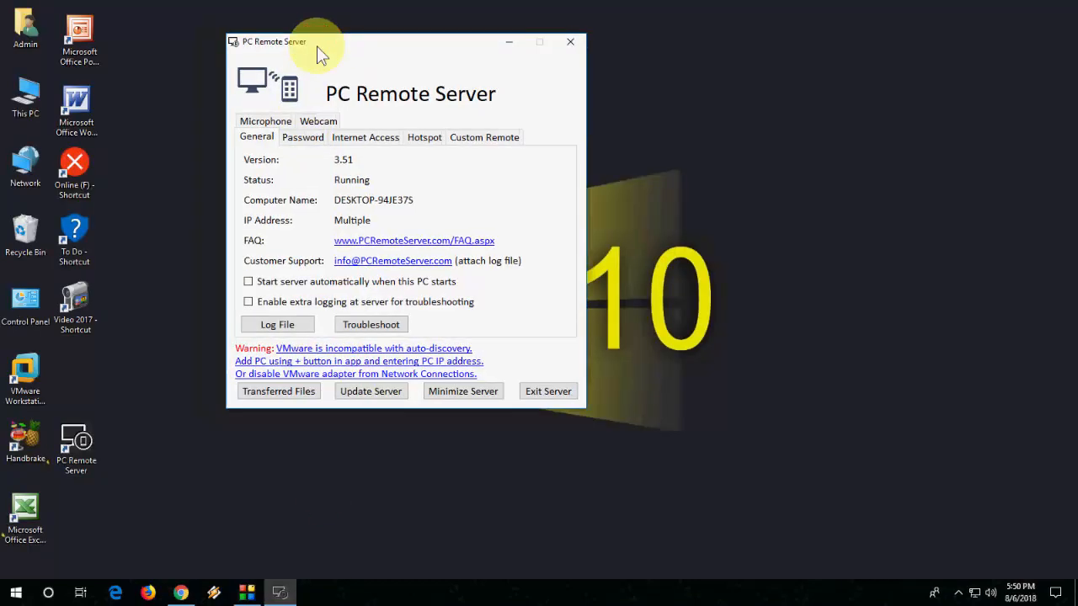
mouse_move(716, 160)
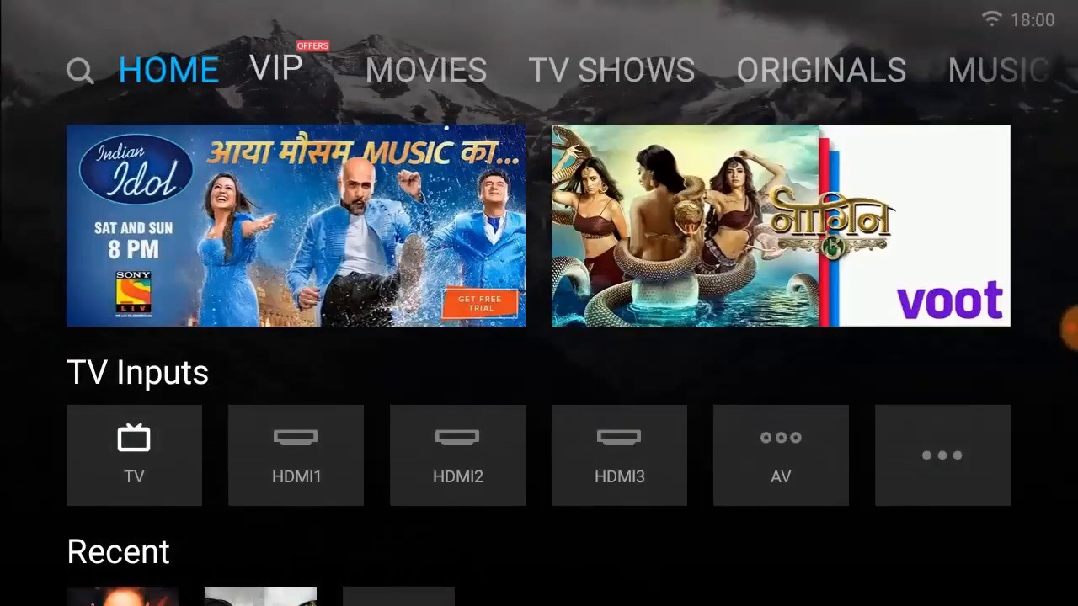
Launch Aptoide TV from recent apps and enter 'remote' in its search
key("recent")
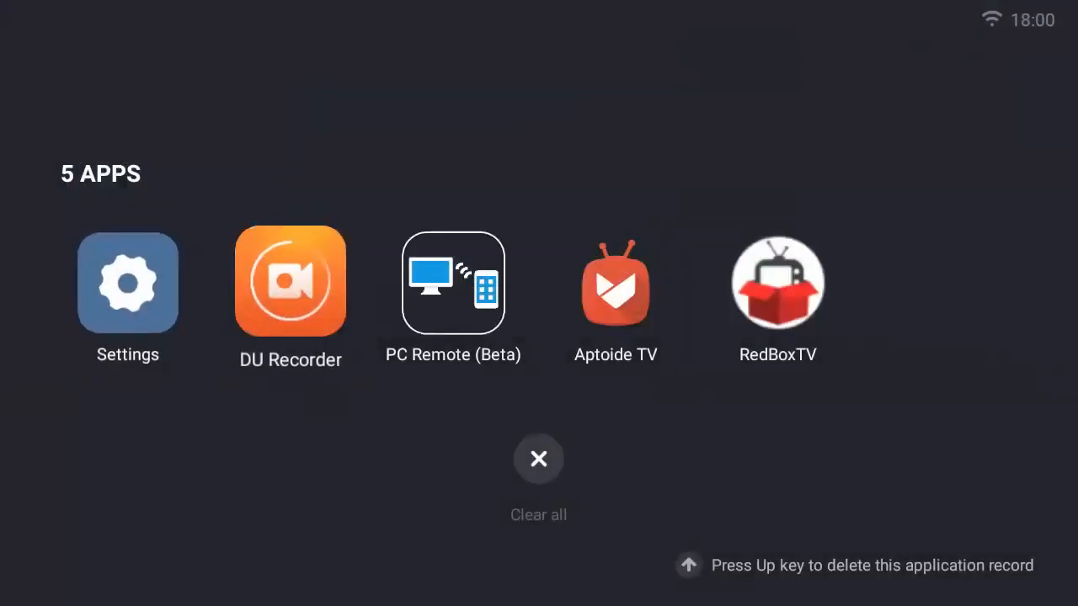
left_click(617, 283)
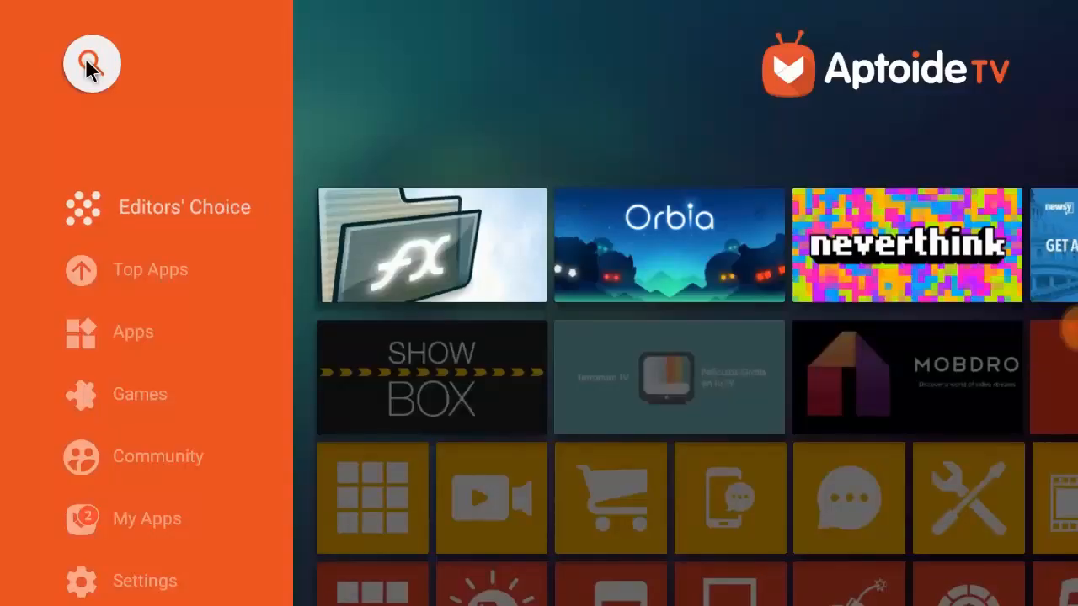
left_click(91, 64)
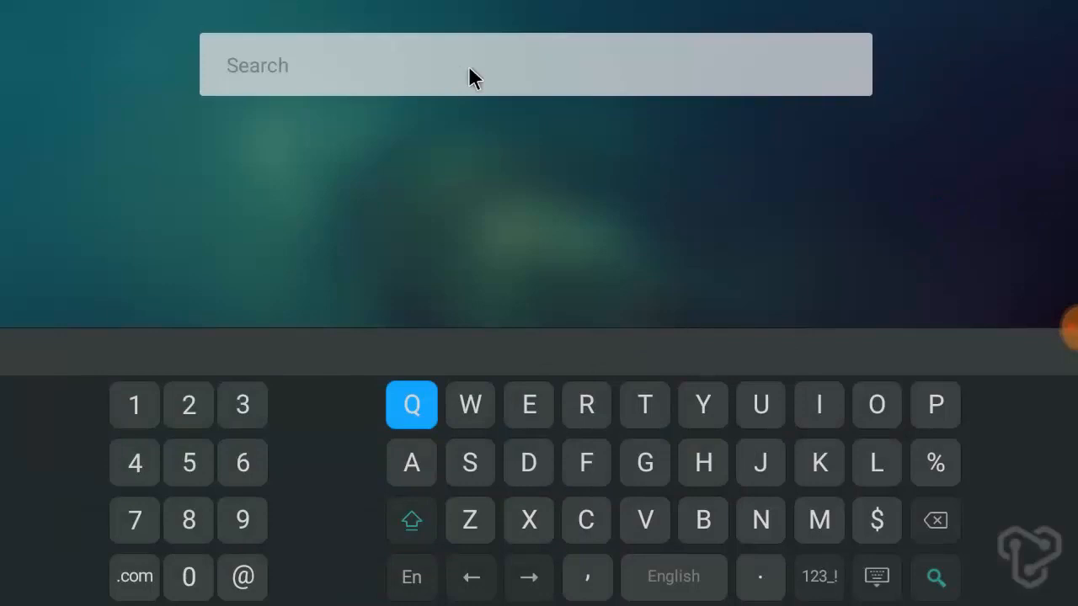
mouse_move(968, 404)
type("PC")
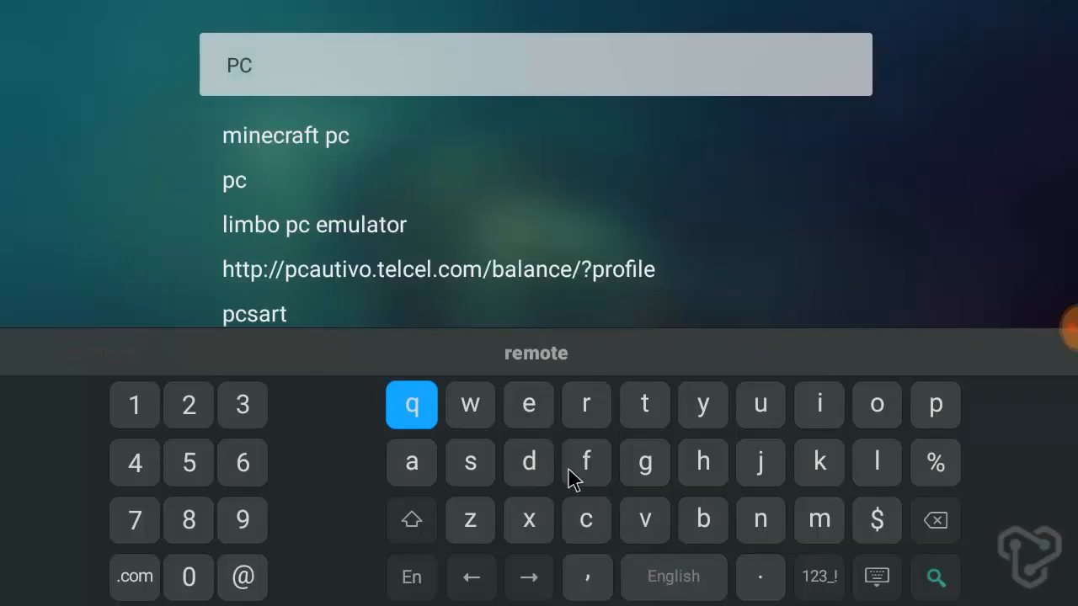
type("remote (bet")
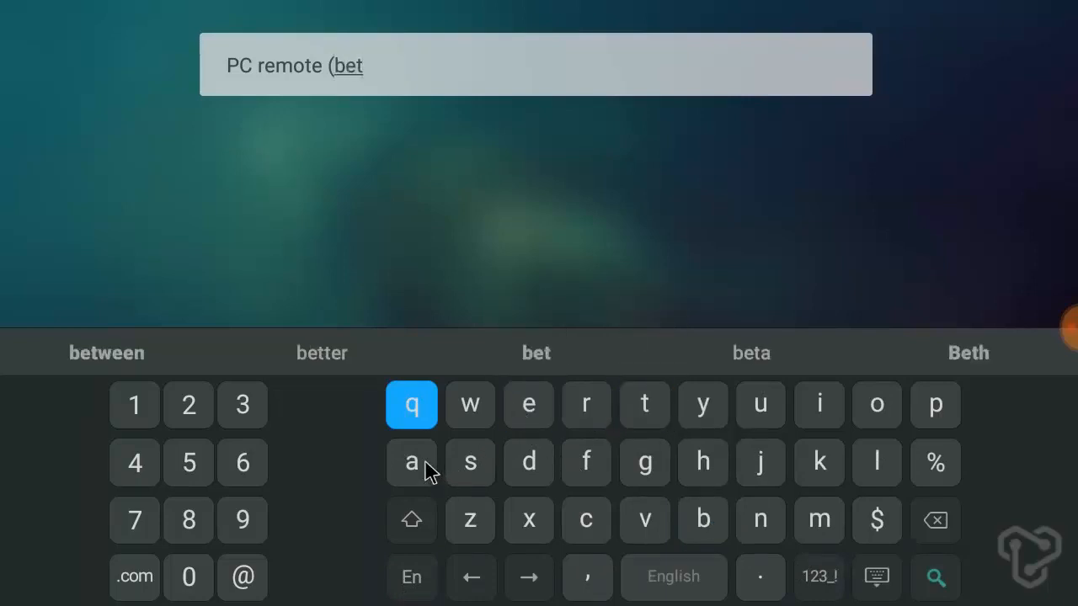
Run the PC remote (beta) search and select the PC Remote (Beta) result
left_click(411, 461)
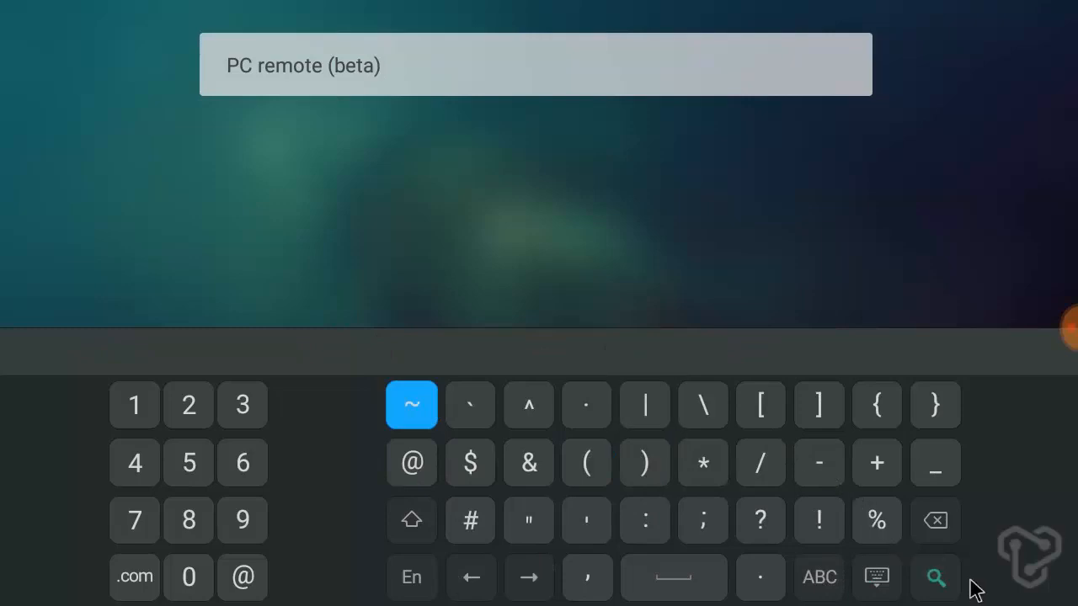
left_click(935, 576)
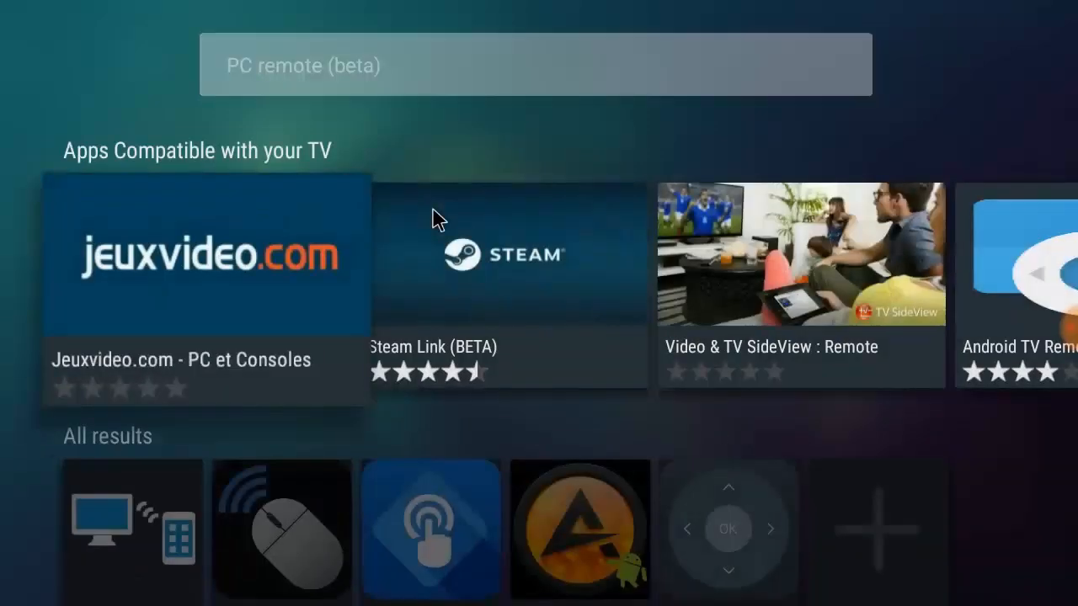
scroll("down", 3)
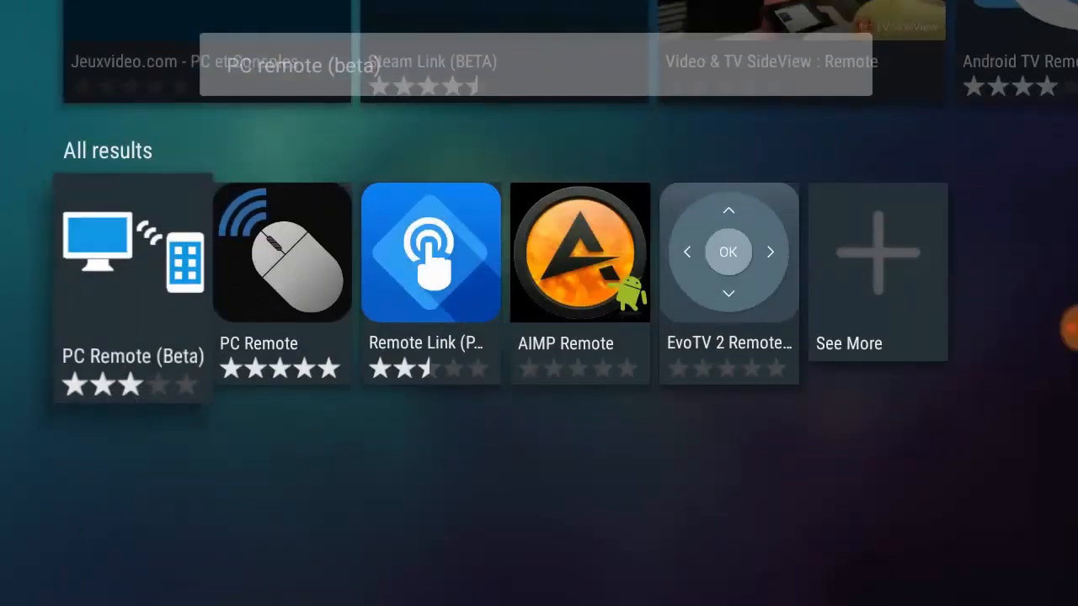
left_click(131, 269)
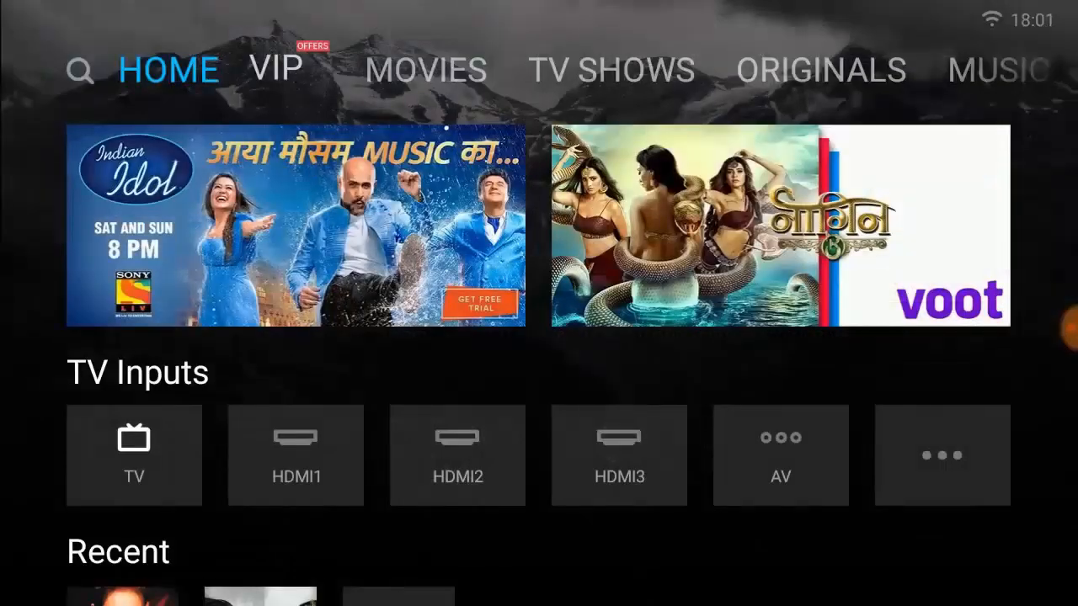
Launch PC Remote (Beta) from the TV's full My Apps list
scroll("down", 3)
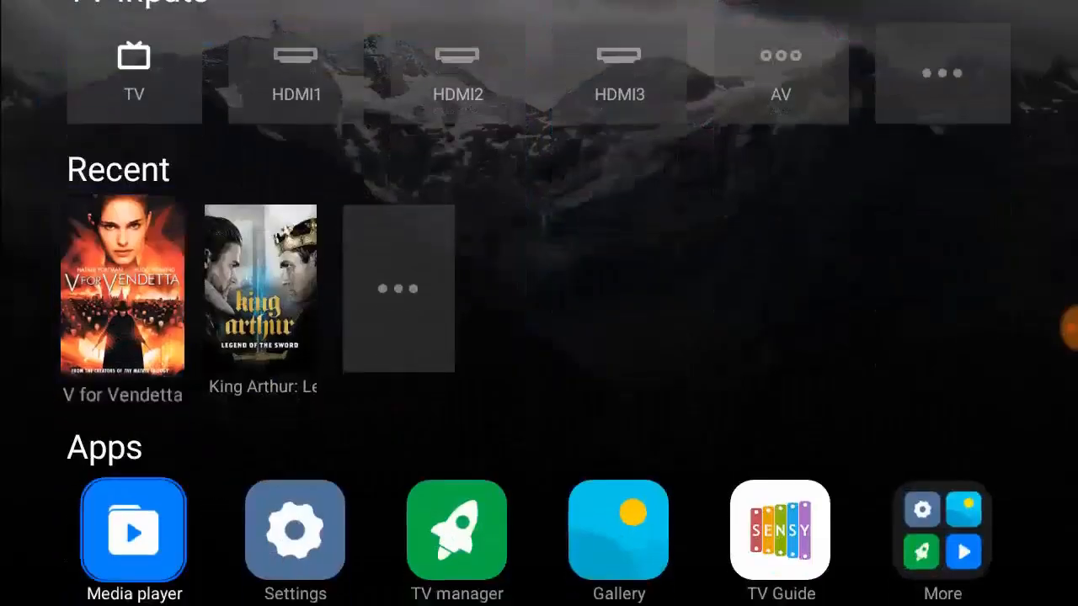
scroll("down", 3)
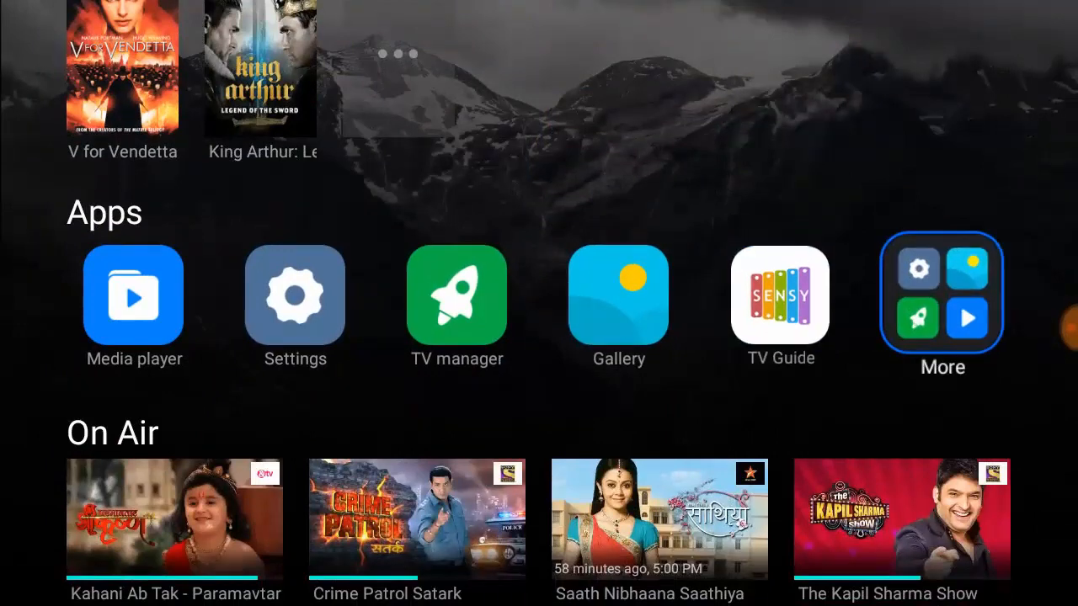
left_click(944, 295)
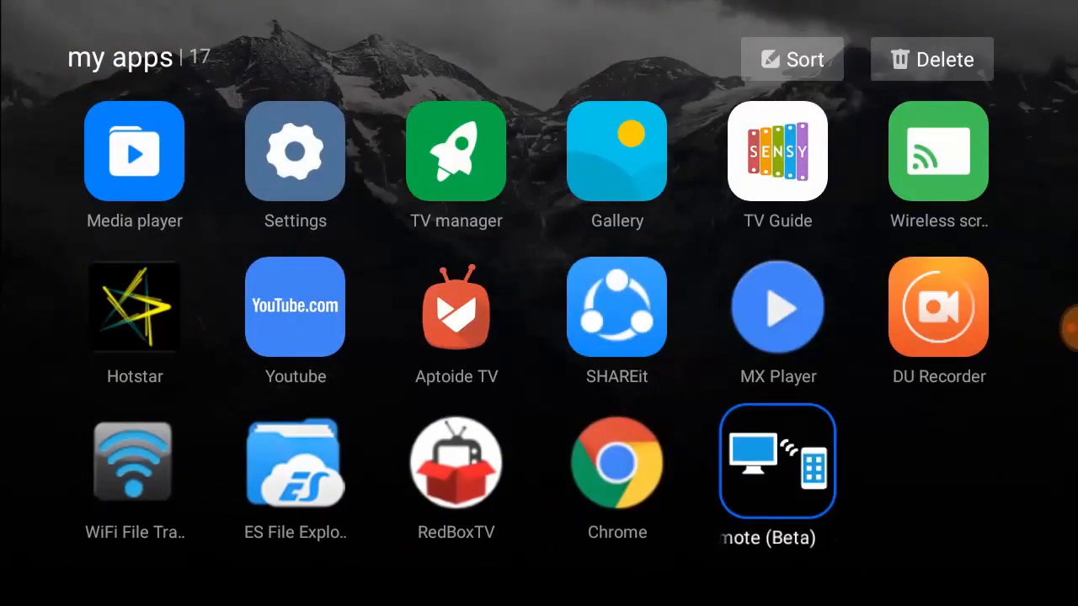
left_click(776, 461)
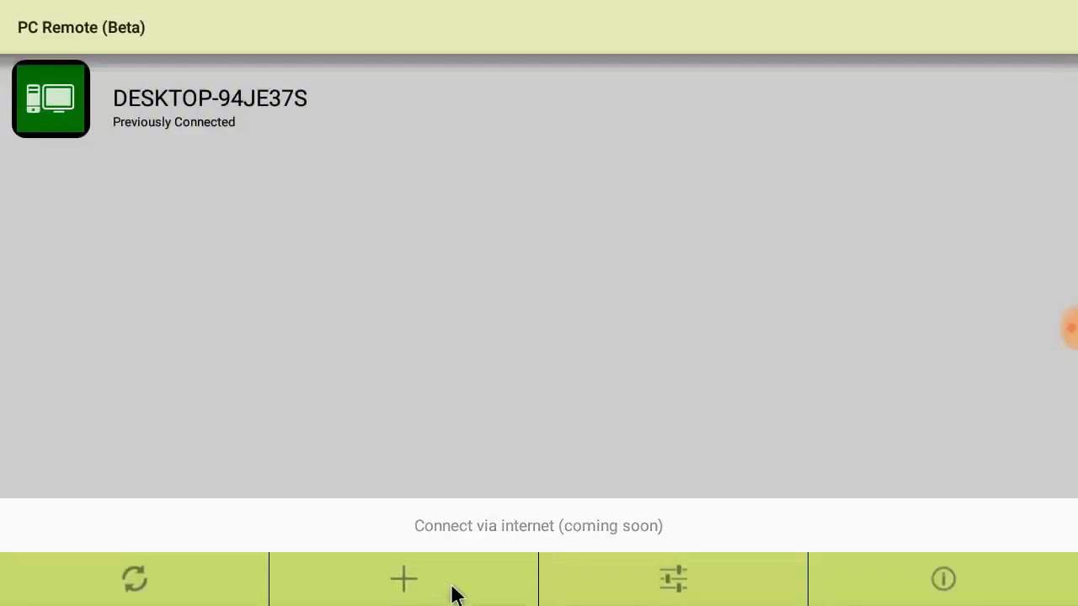
Add the PC by IP address with its password and connect to DESKTOP-94JE37S
left_click(403, 579)
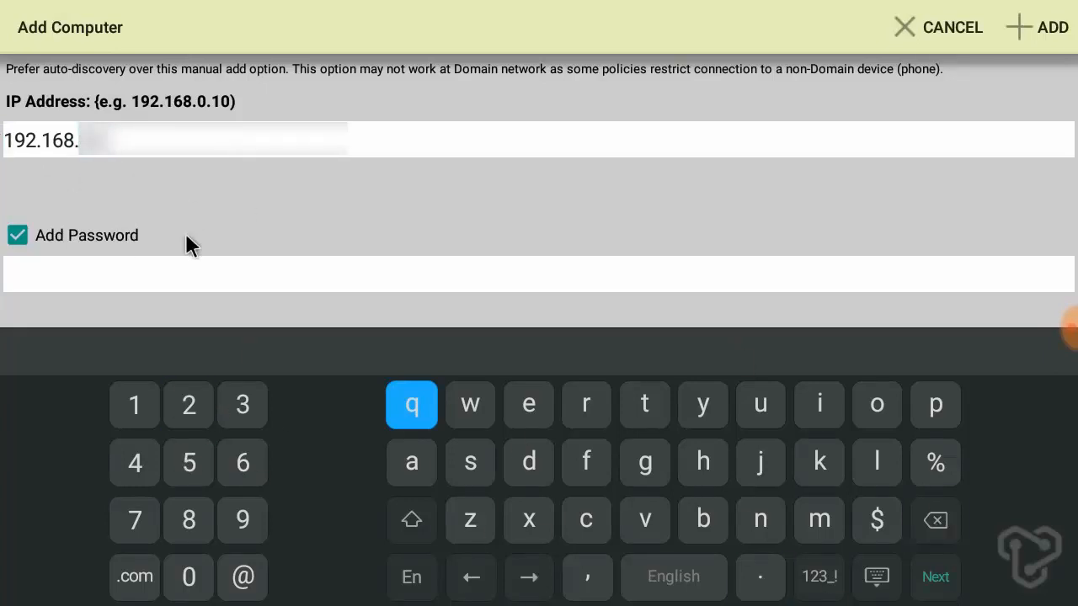
left_click(1051, 27)
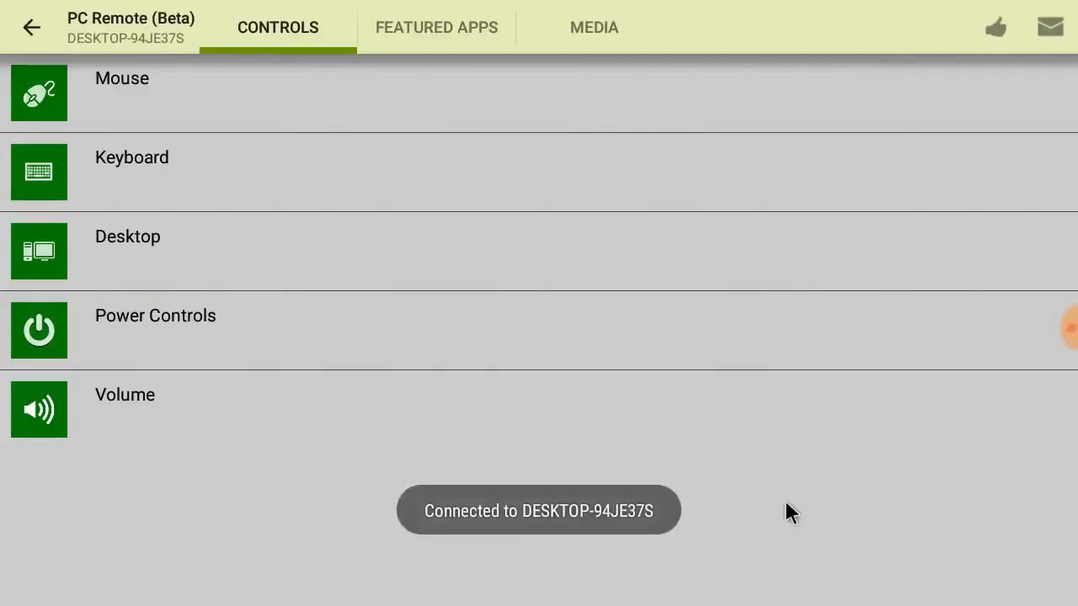